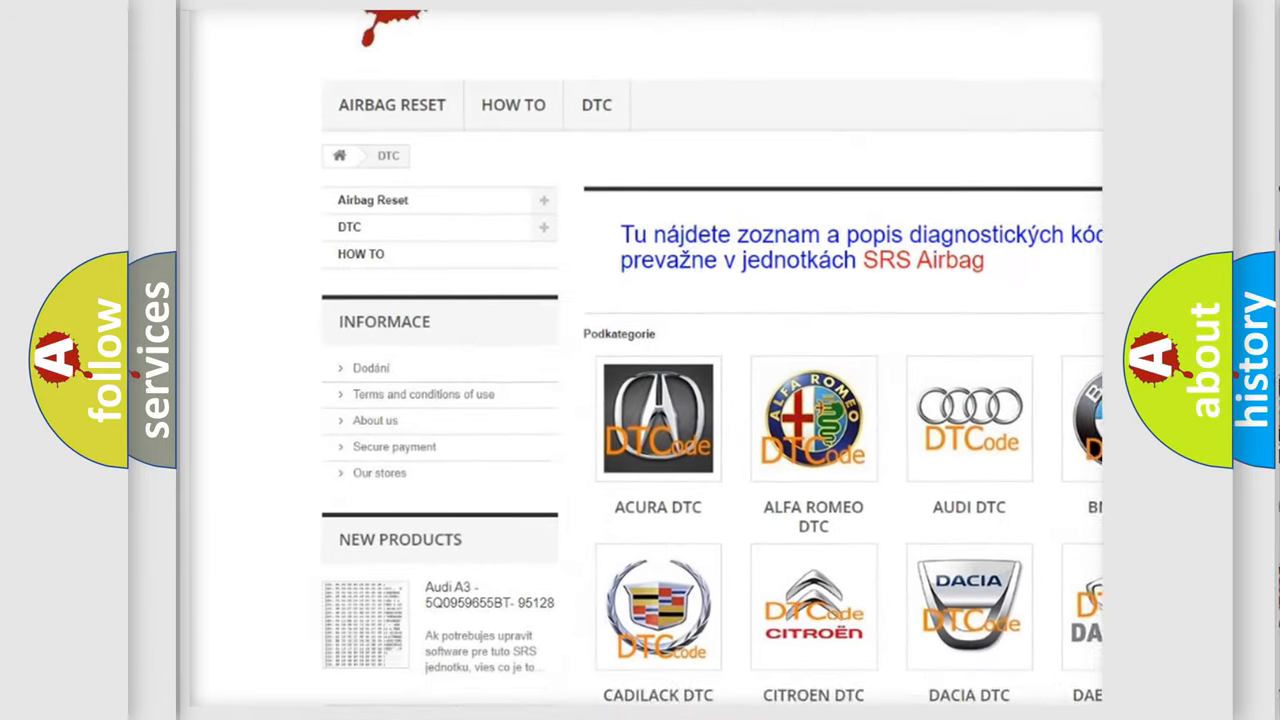
Reveal the Cause section for BMW P3231: battery terminal corrosion, loose connections, interrupted DME circuit.
{"action": "scroll", "scroll_direction": "down", "scroll_amount": 3}
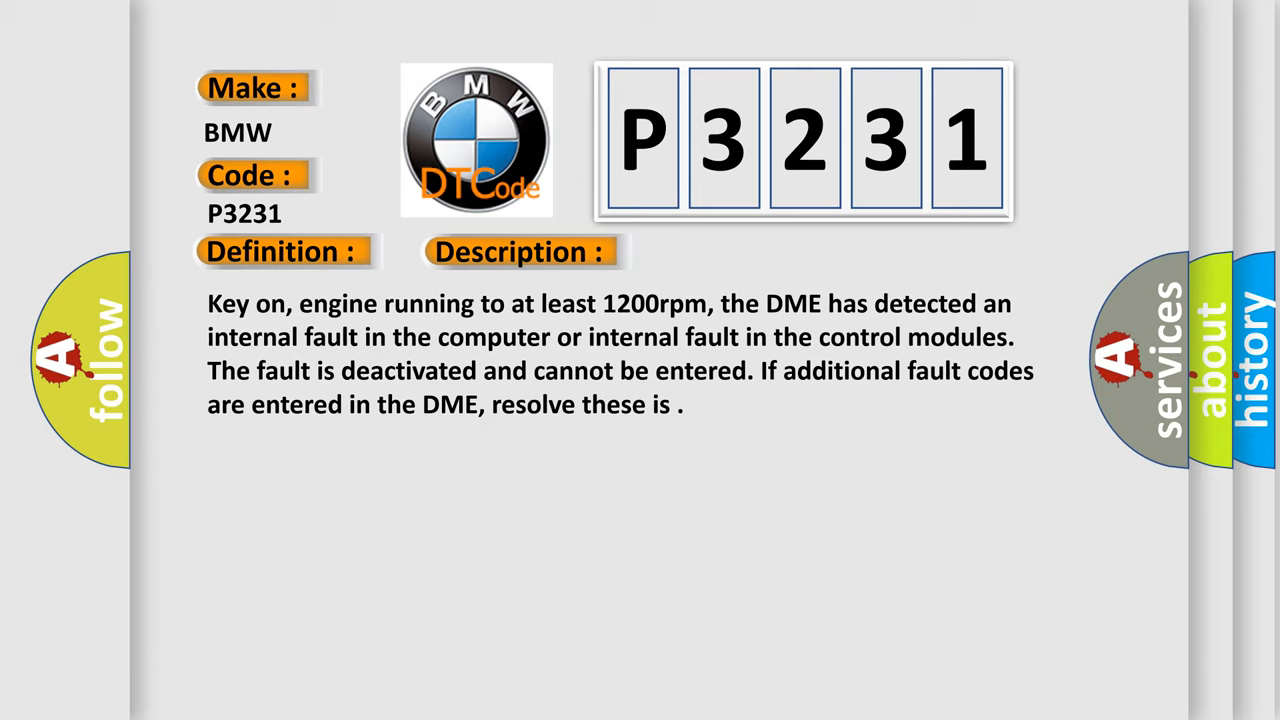
{"action": "left_click", "coordinate": [736, 252]}
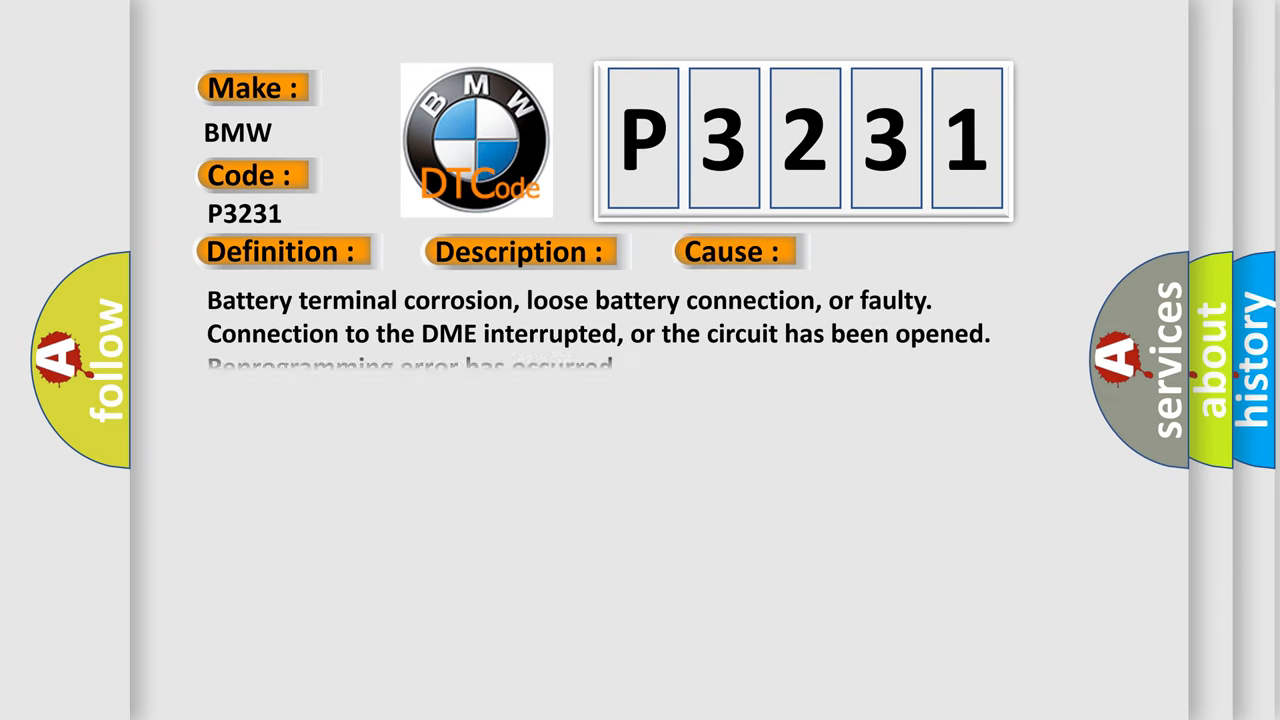